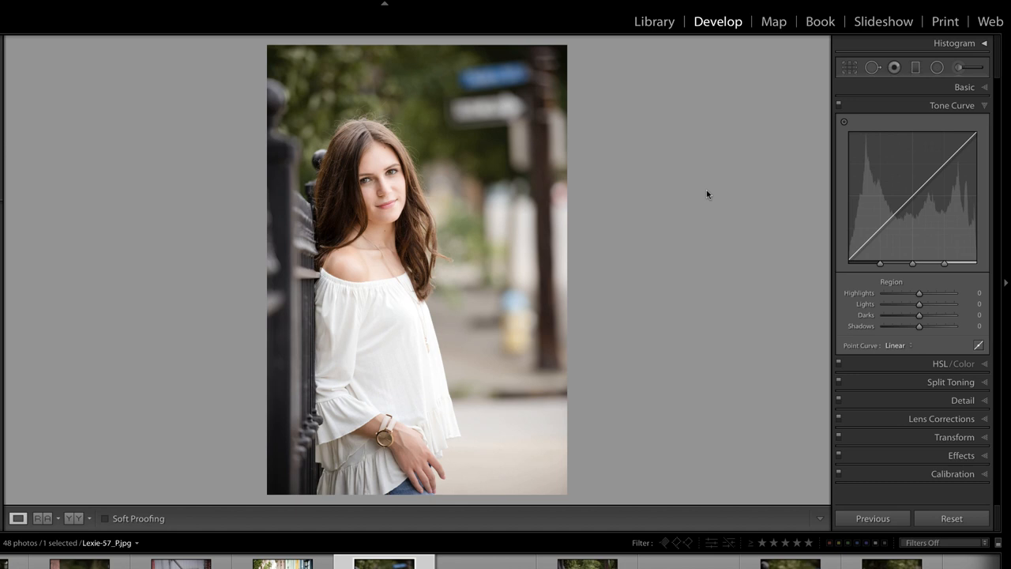
# Open Spot Removal, raise the brush Feather to 100, and switch the brush to Heal.
pyautogui.click(894, 67)
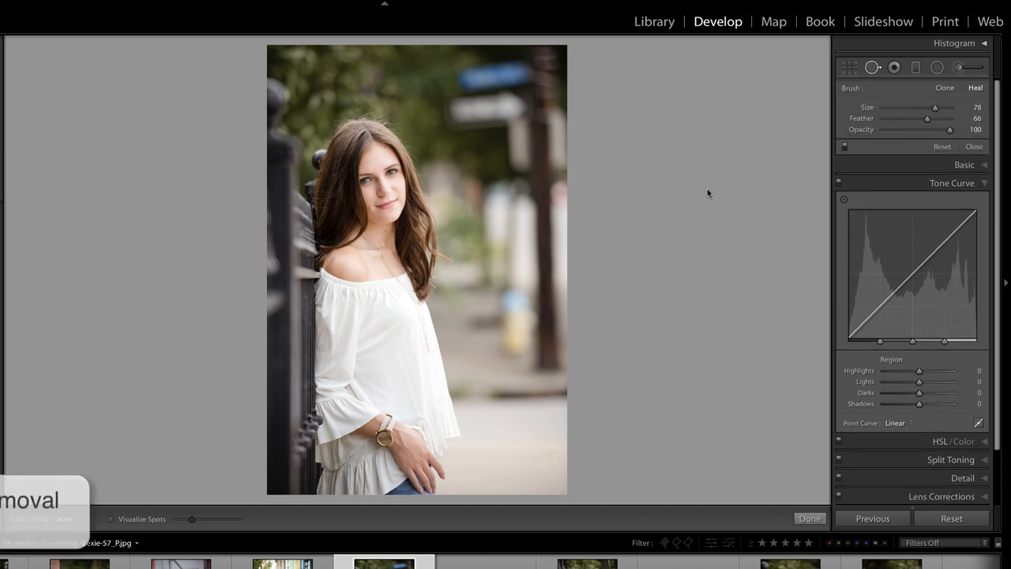
pyautogui.moveTo(926, 118); pyautogui.dragTo(932, 118)
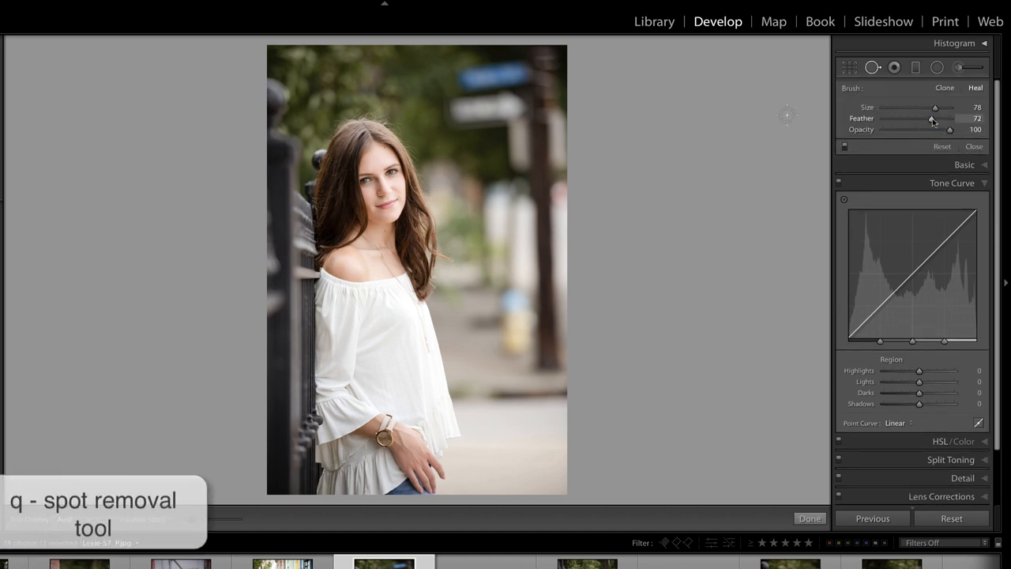
pyautogui.moveTo(932, 117); pyautogui.dragTo(952, 117)
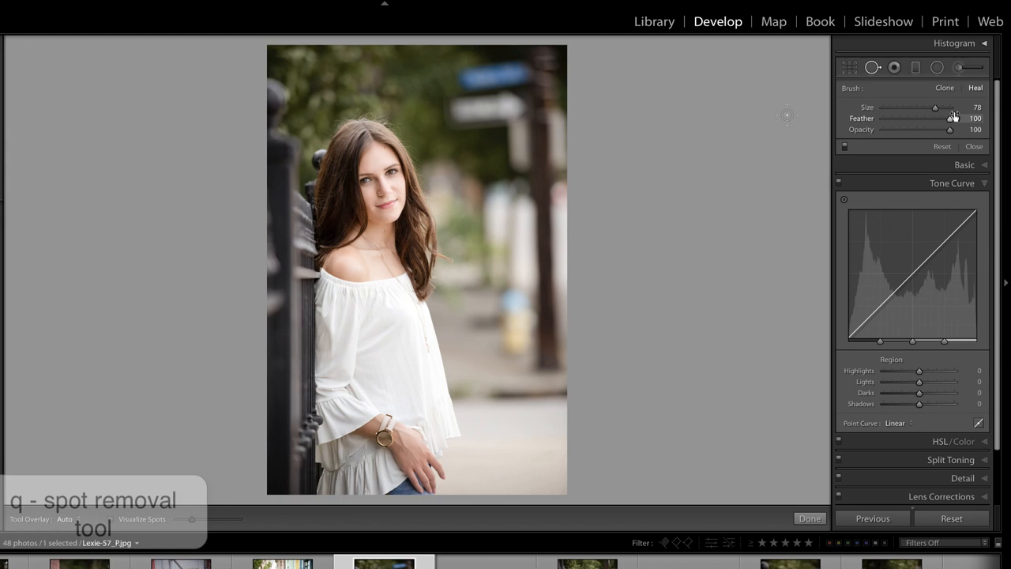
pyautogui.moveTo(951, 118)
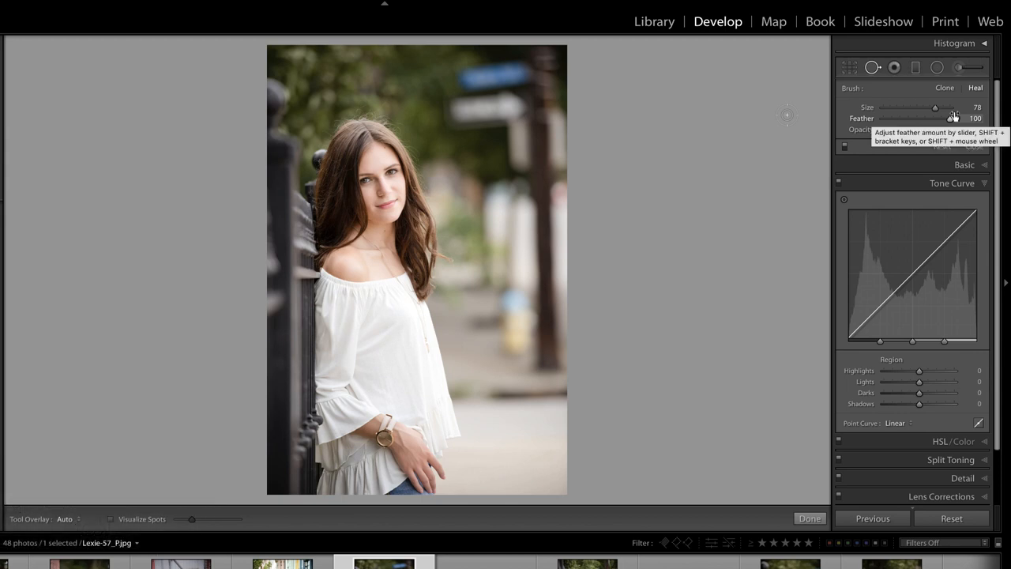
pyautogui.moveTo(726, 98)
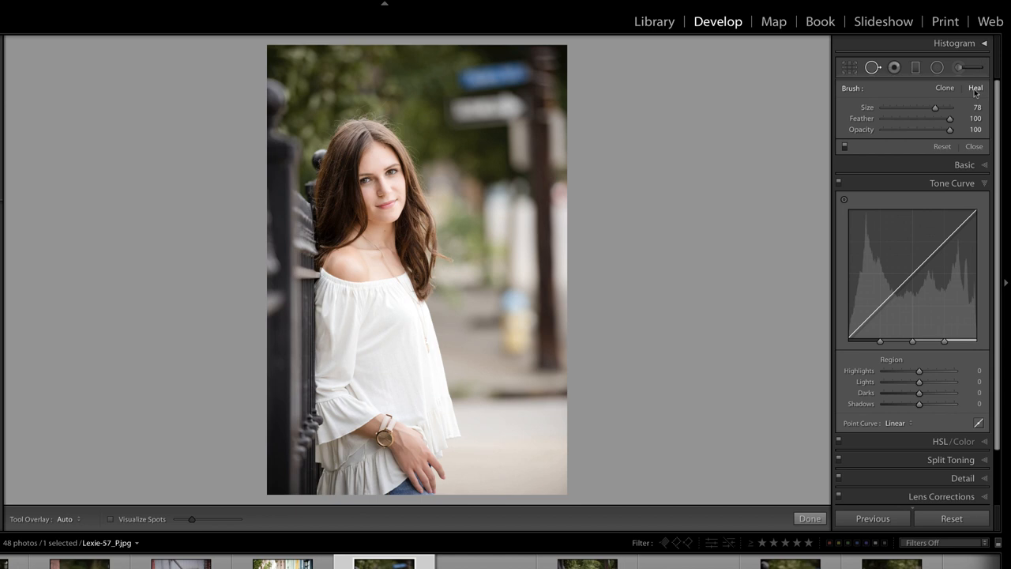
pyautogui.moveTo(976, 87)
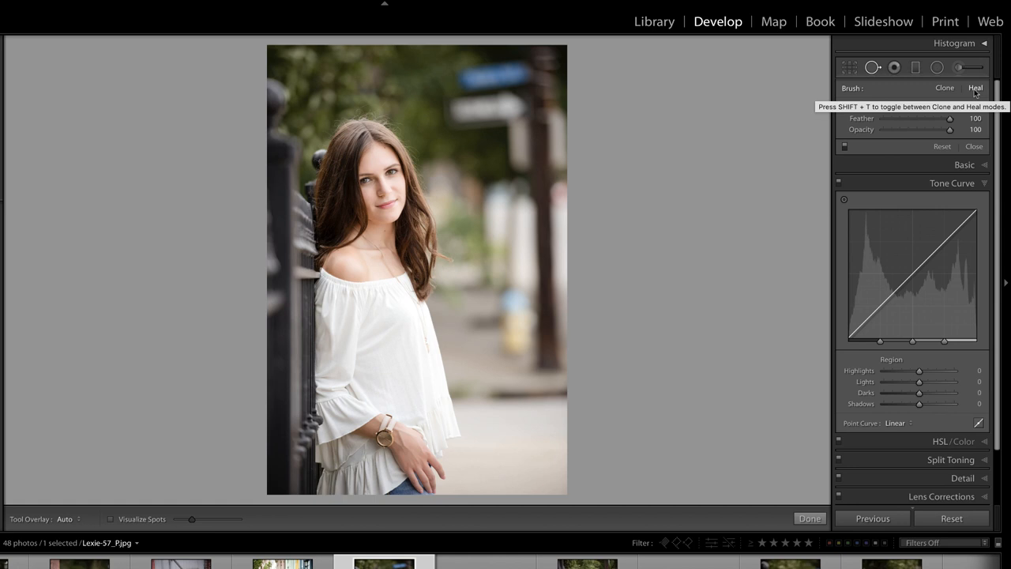
pyautogui.click(894, 67)
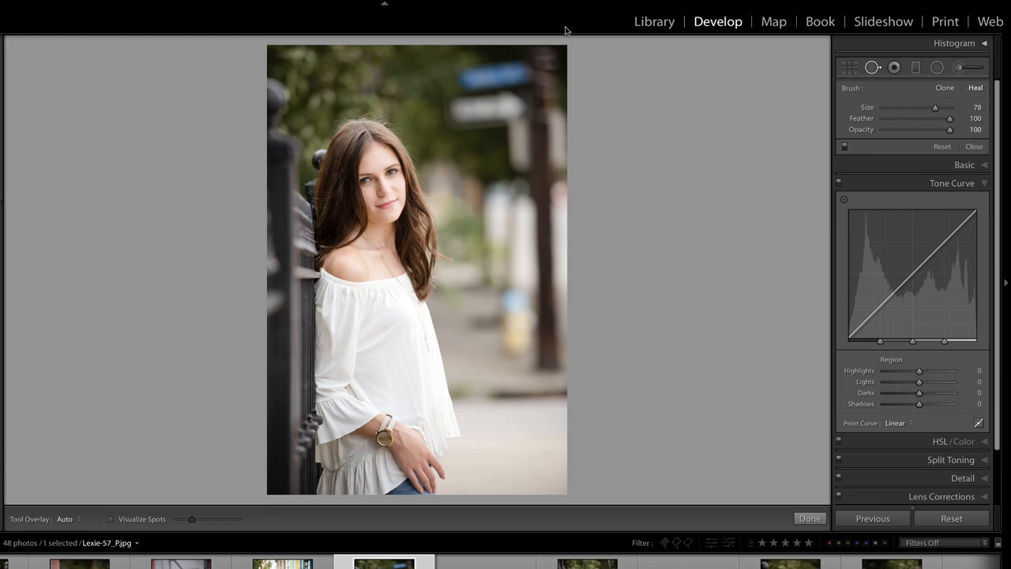
pyautogui.click(464, 78)
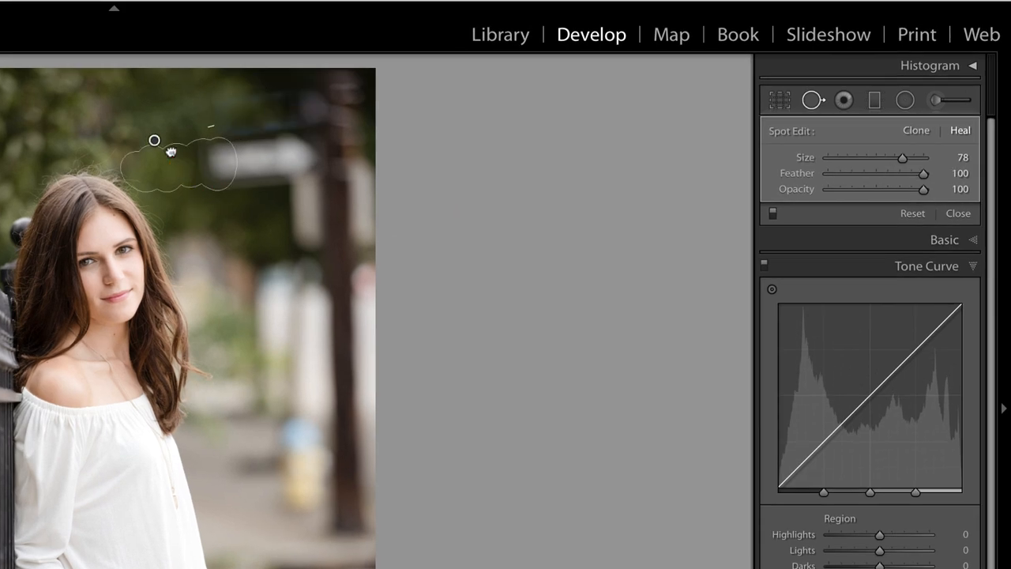
# Heal the blue sign from a nearby background source, then lower the Feather to 39.
pyautogui.moveTo(171, 152); pyautogui.dragTo(142, 119)
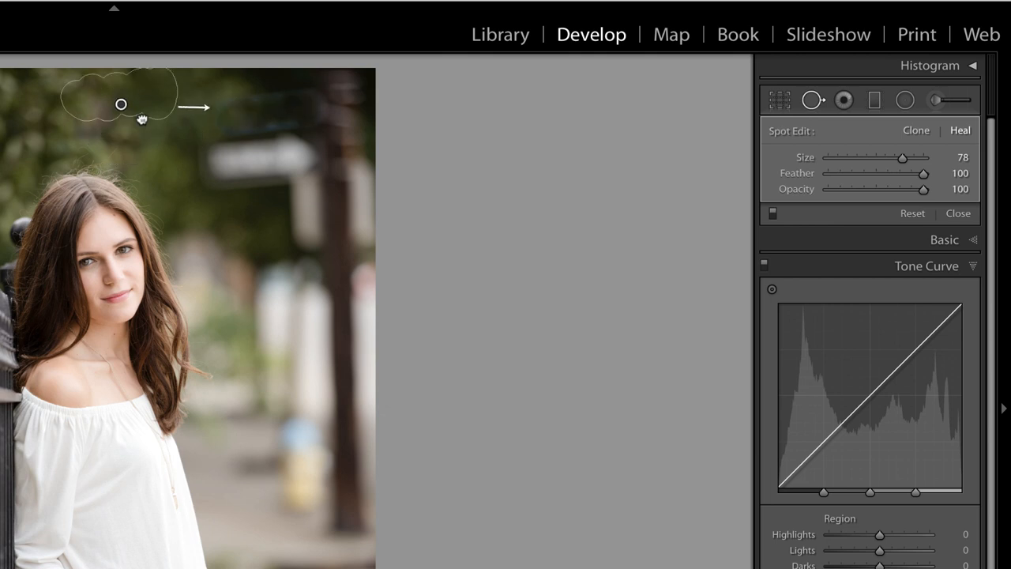
pyautogui.moveTo(121, 104); pyautogui.dragTo(133, 110)
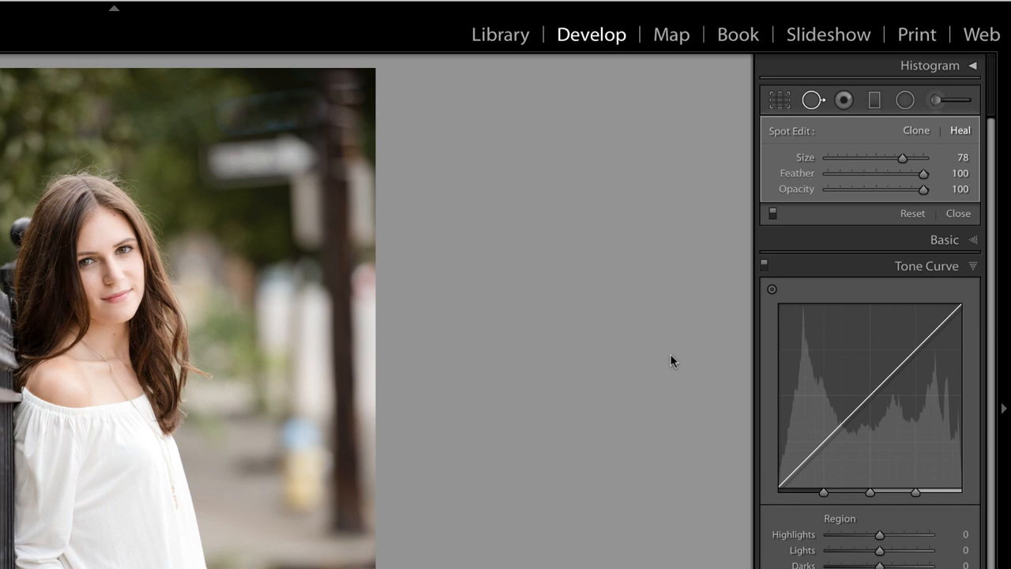
pyautogui.moveTo(922, 173); pyautogui.dragTo(895, 173)
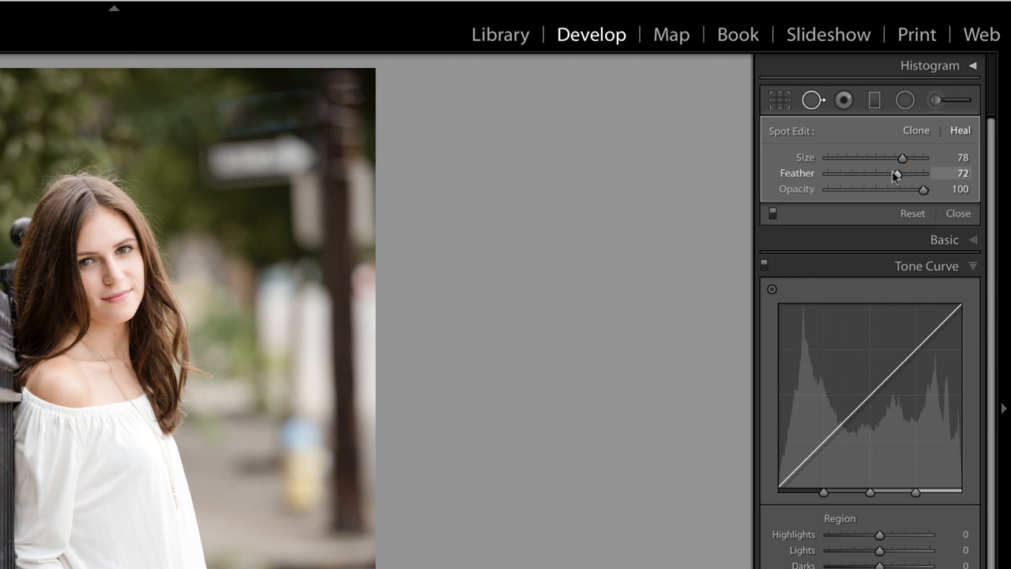
pyautogui.moveTo(895, 173); pyautogui.dragTo(865, 173)
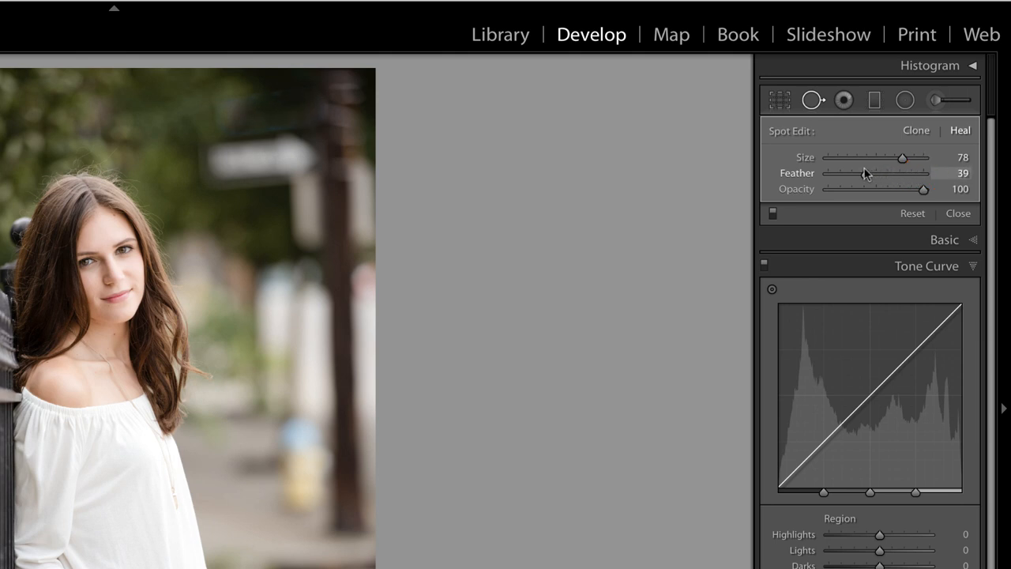
pyautogui.moveTo(865, 173); pyautogui.dragTo(851, 173)
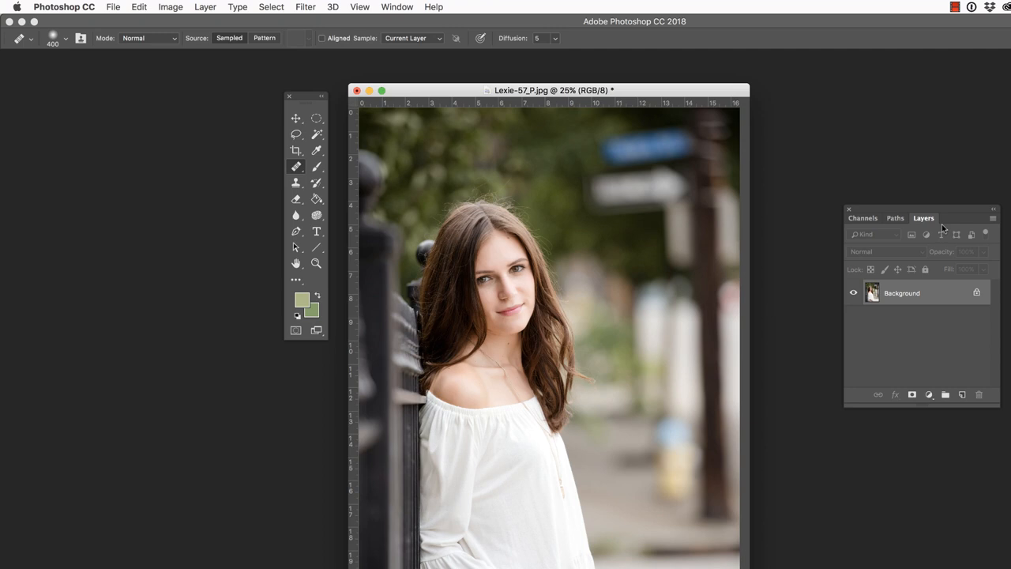
# Duplicate the background to Layer 1 and patch the blue sign with foliage to its left.
pyautogui.press('cmd+j')
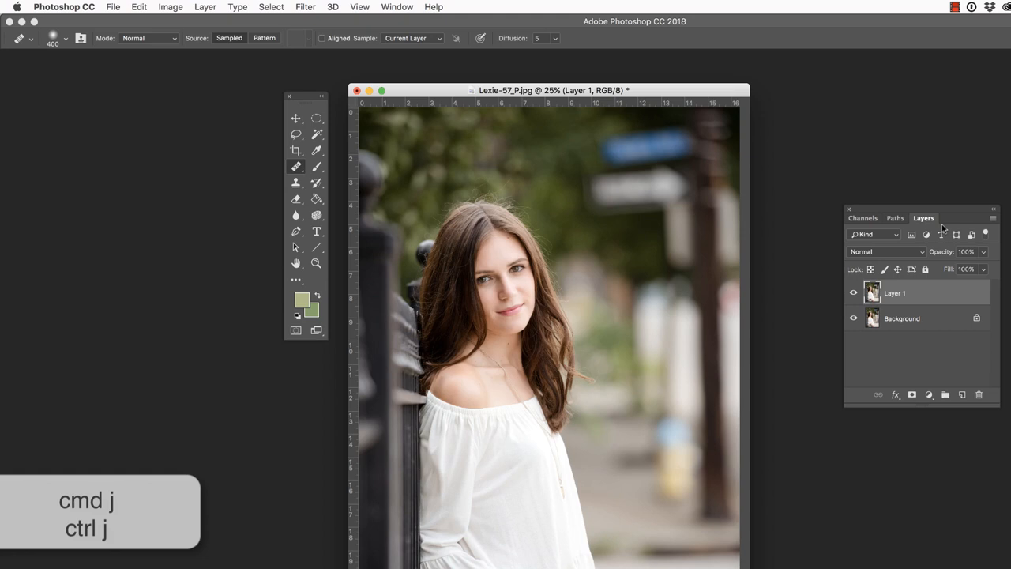
pyautogui.moveTo(879, 197)
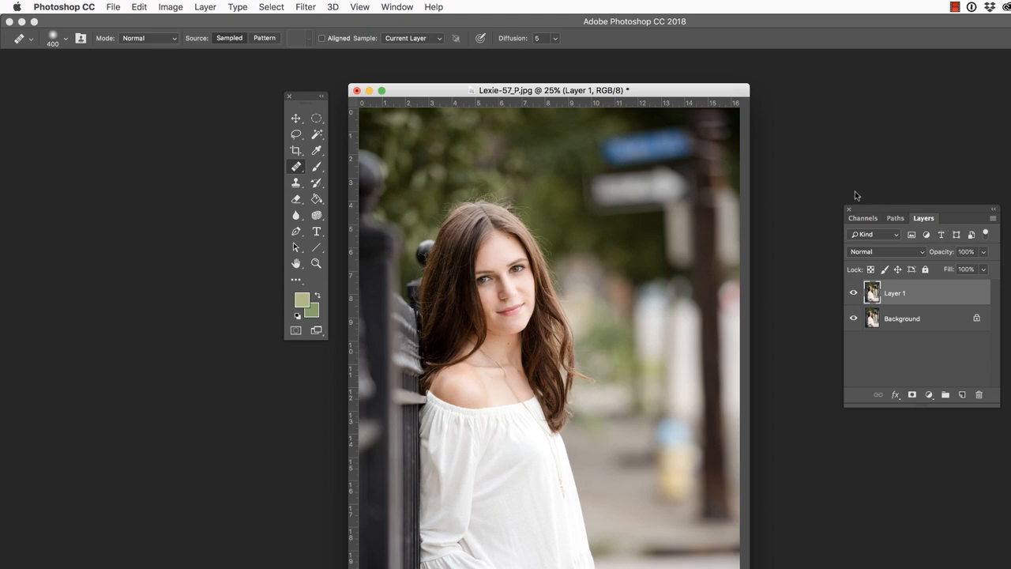
pyautogui.click(295, 166)
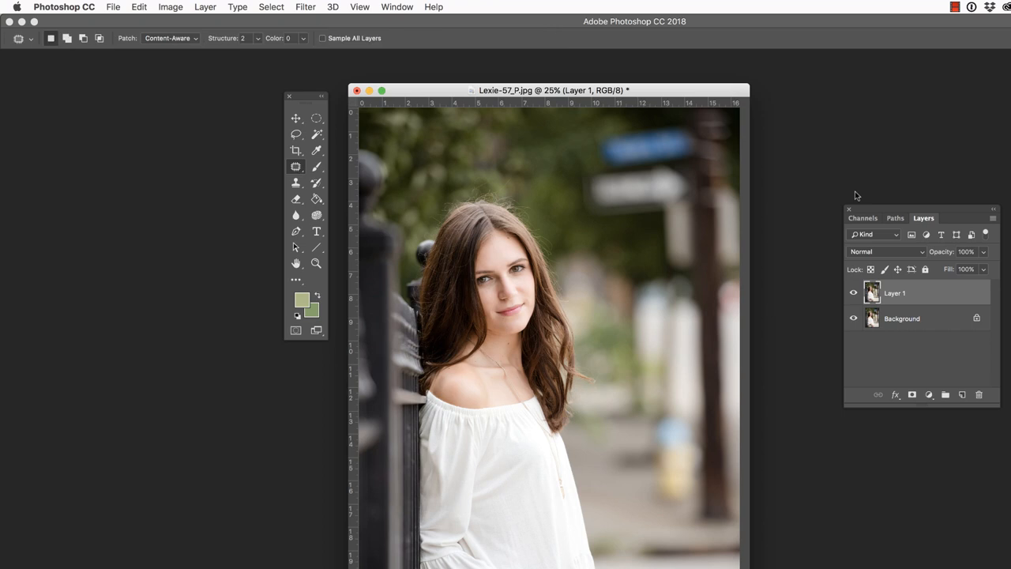
pyautogui.click(296, 166)
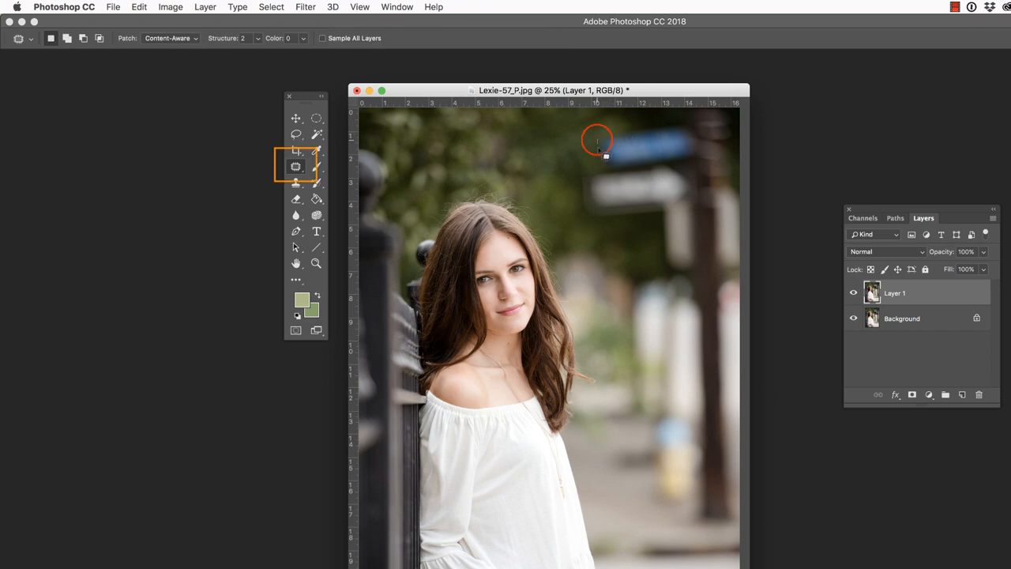
pyautogui.moveTo(598, 144); pyautogui.dragTo(699, 164)
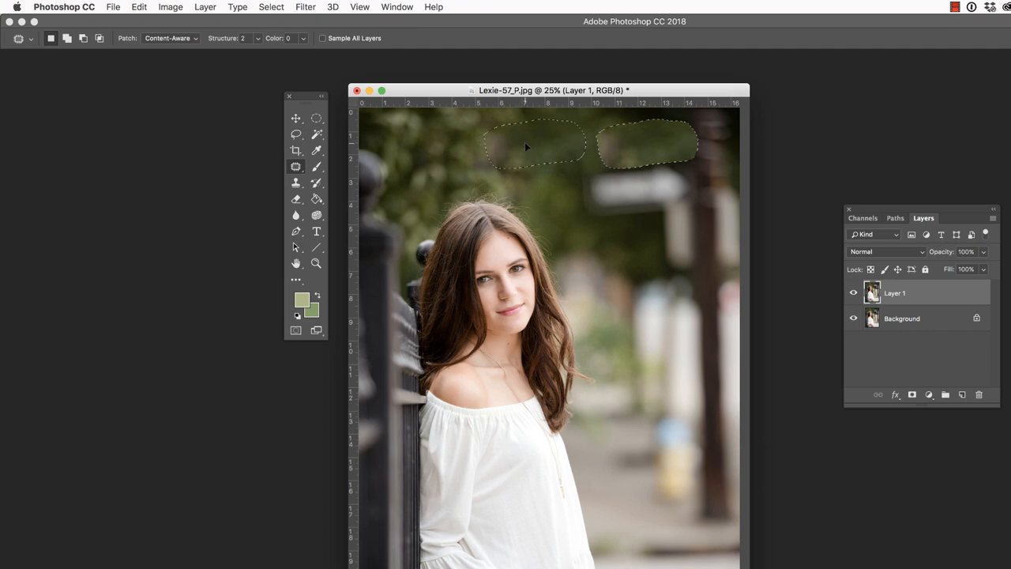
pyautogui.moveTo(527, 145)
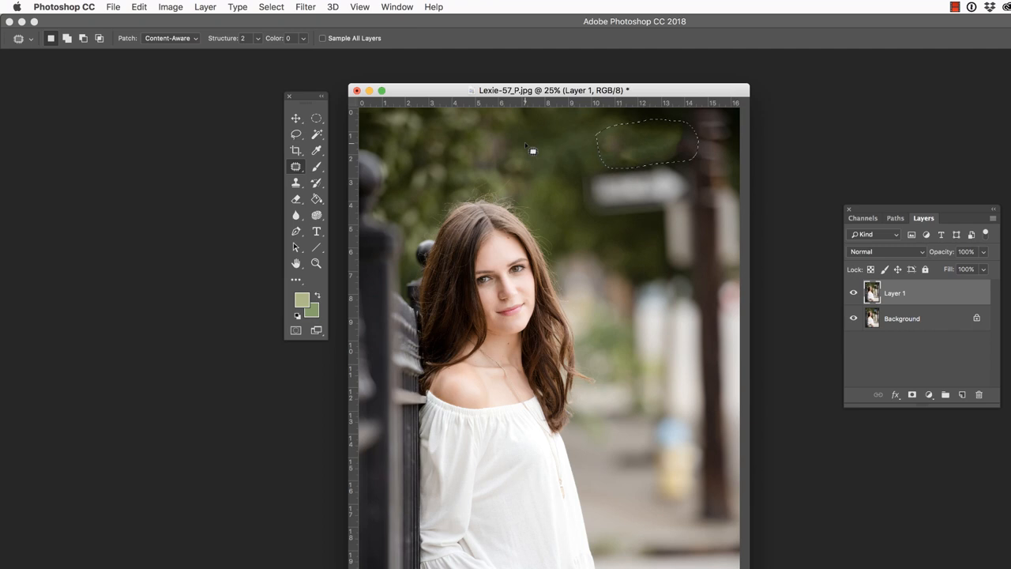
pyautogui.moveTo(734, 225)
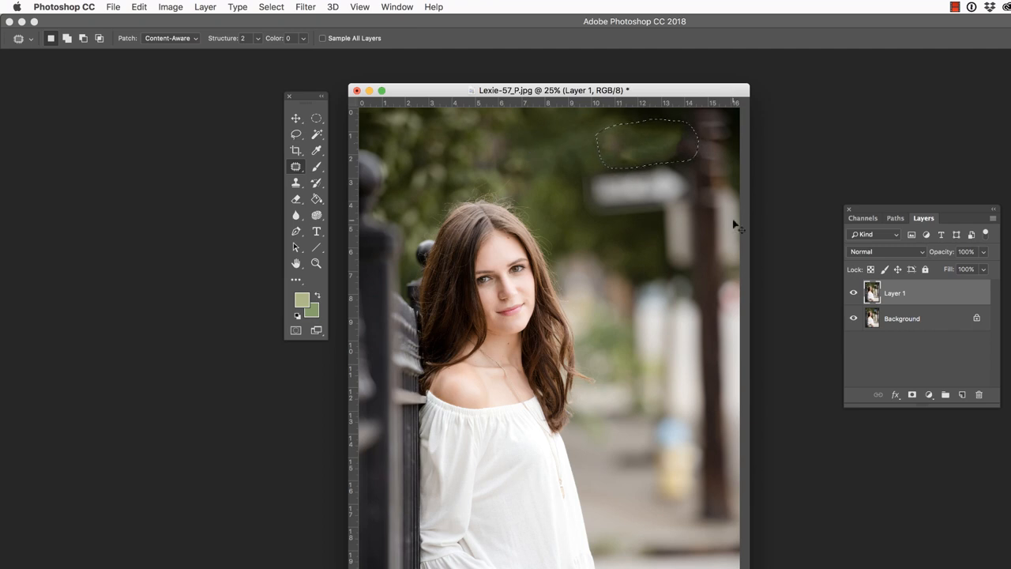
pyautogui.moveTo(803, 251)
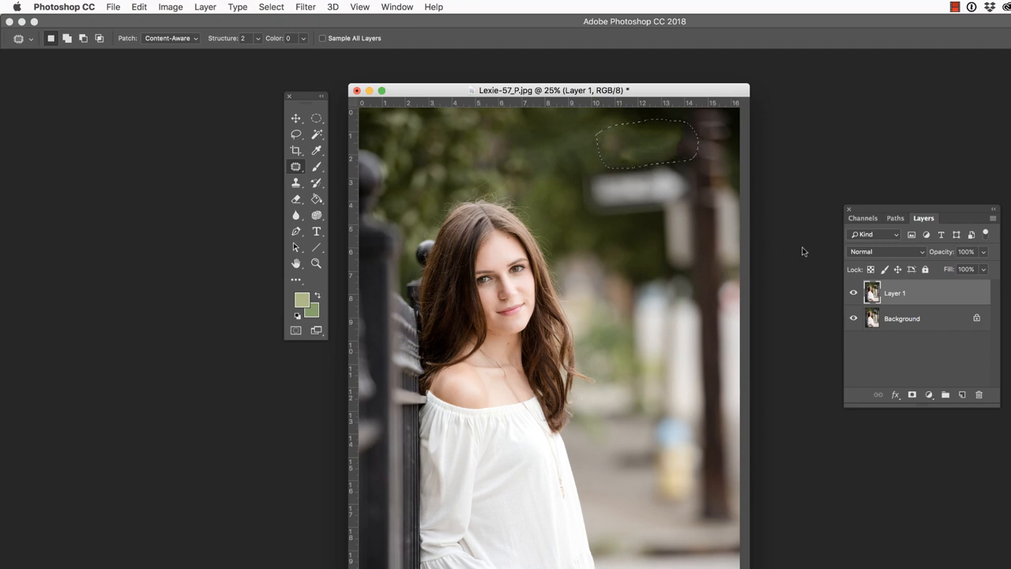
# Deselect, hide the 'patch tool' layer, and select the Background layer for duplicating.
pyautogui.press('cmd+d')
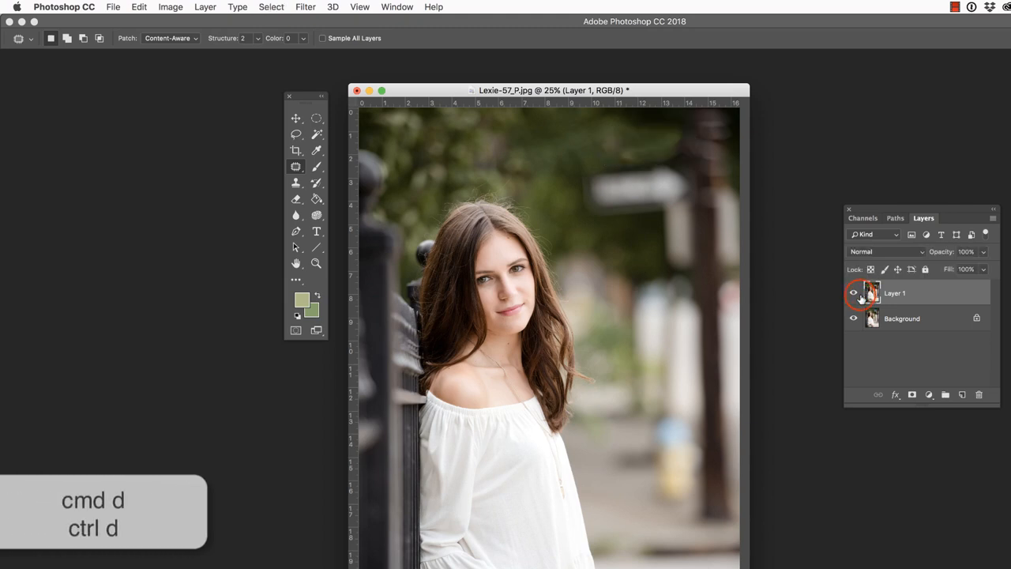
pyautogui.moveTo(853, 293)
pyautogui.write('patch tool')
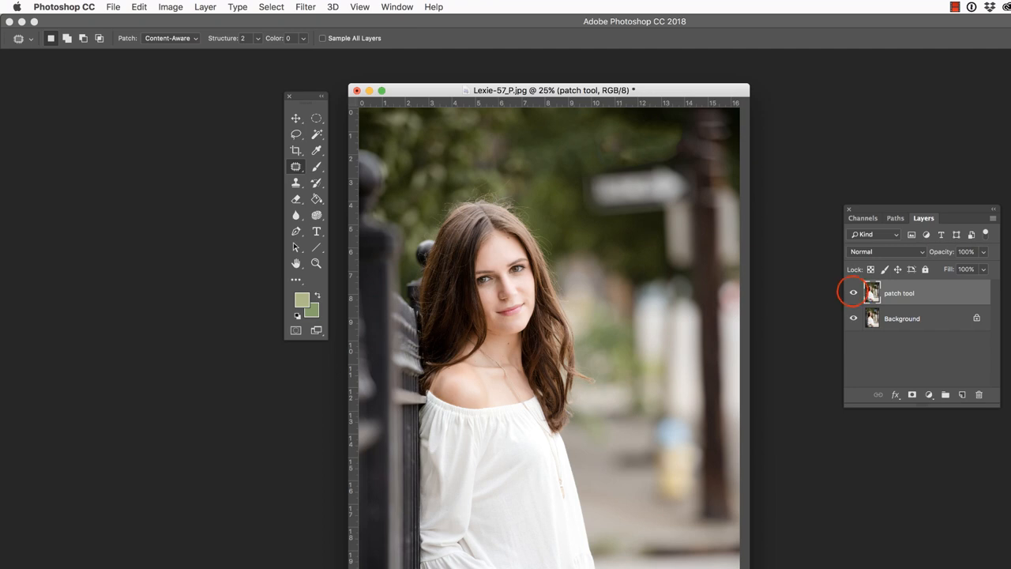
pyautogui.click(853, 292)
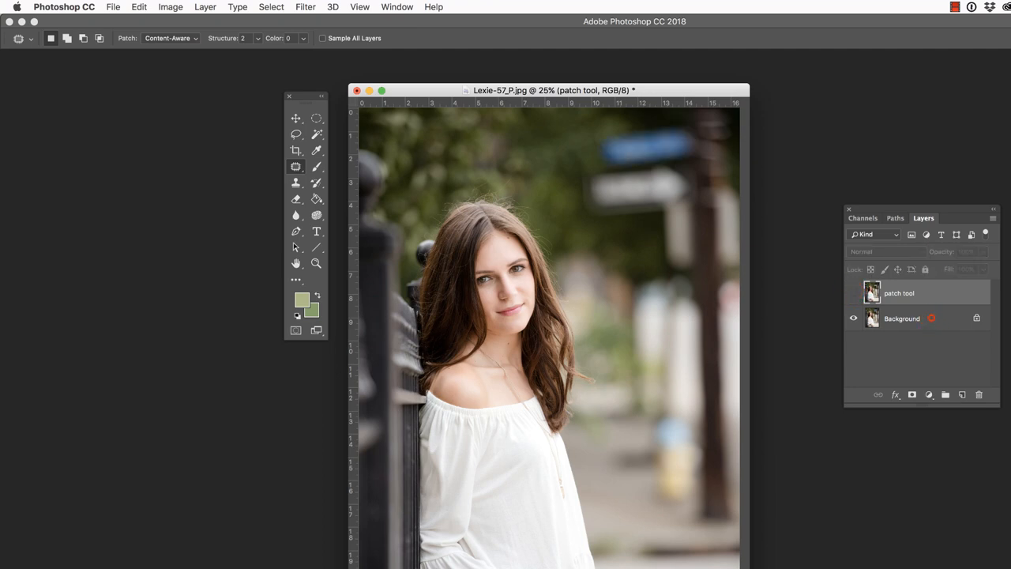
pyautogui.click(901, 319)
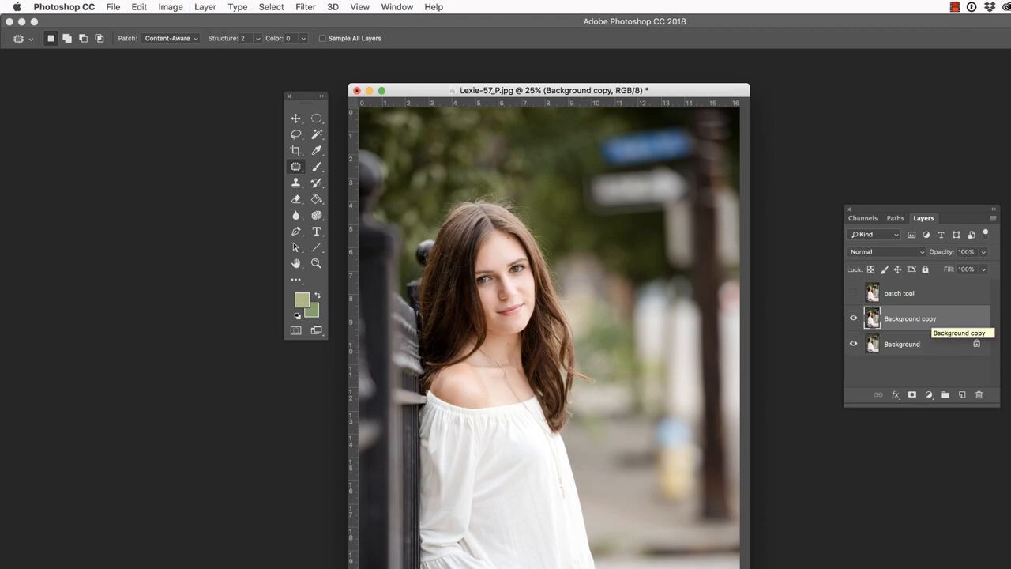
# Select the Healing Brush Tool with Source set to Sampled and Sample set to Current Layer.
pyautogui.click(296, 166)
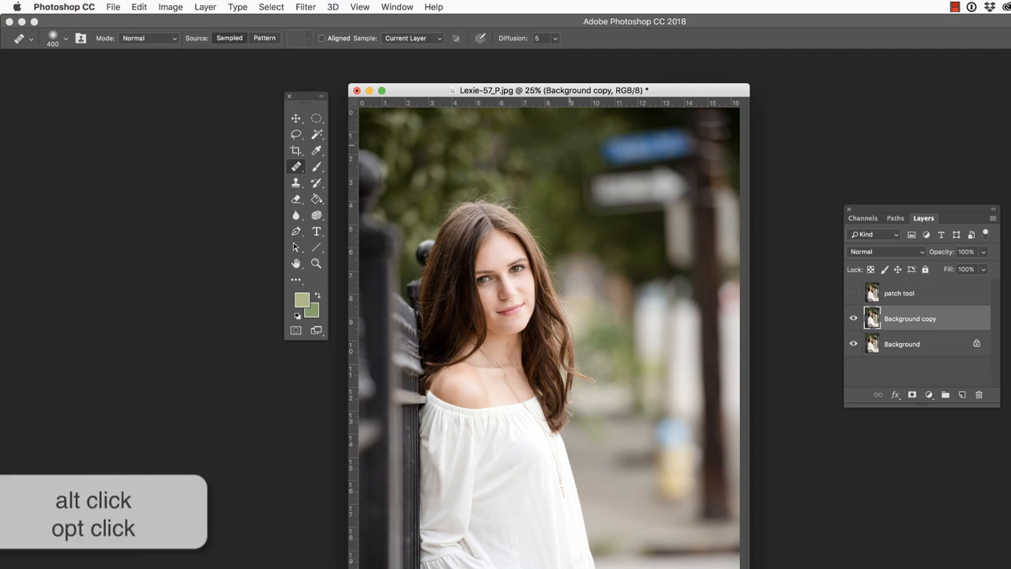
# Heal the sign using foliage as the source, then hide the Background copy layer.
pyautogui.click(612, 150)
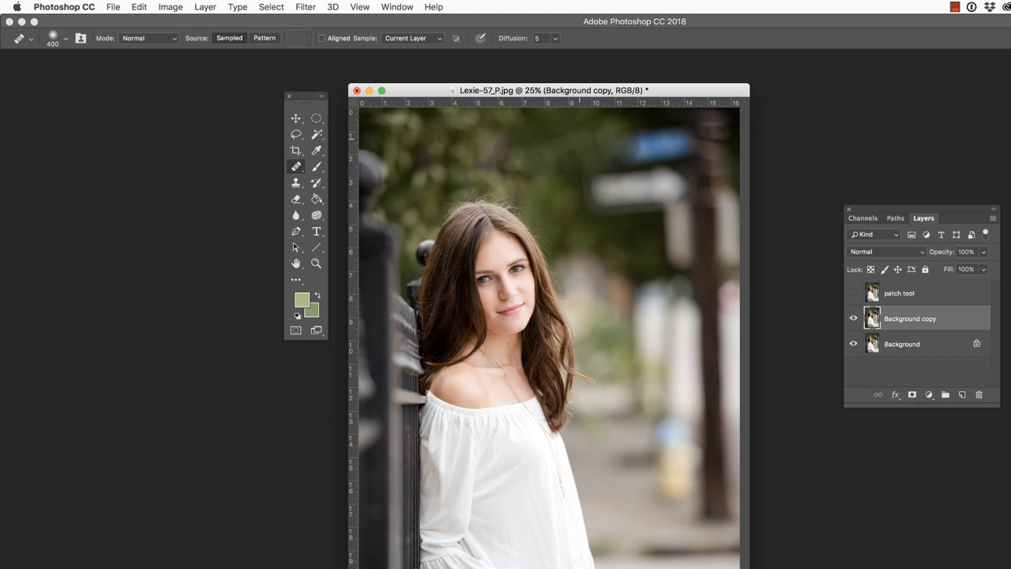
pyautogui.moveTo(646, 145)
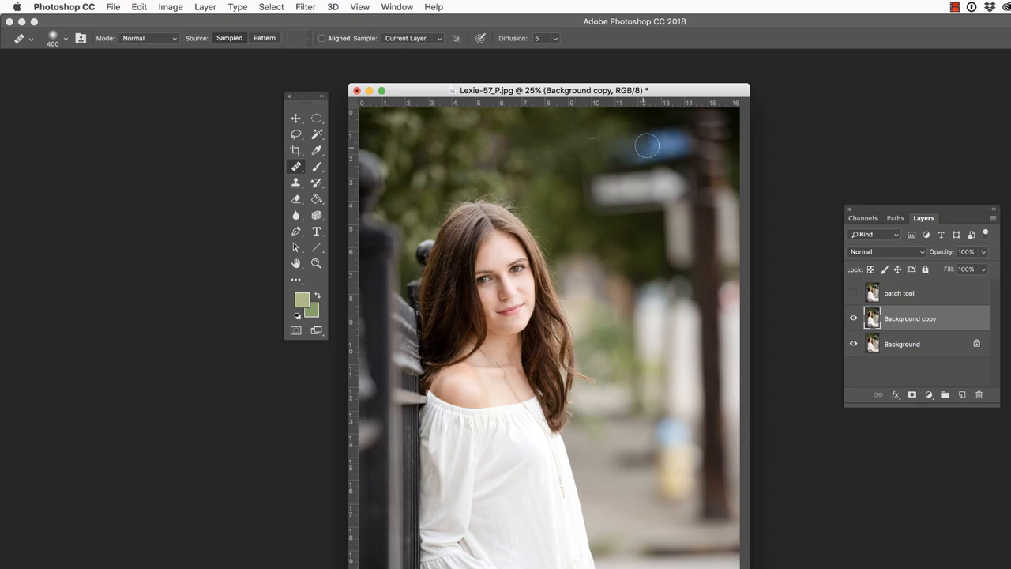
pyautogui.moveTo(681, 145)
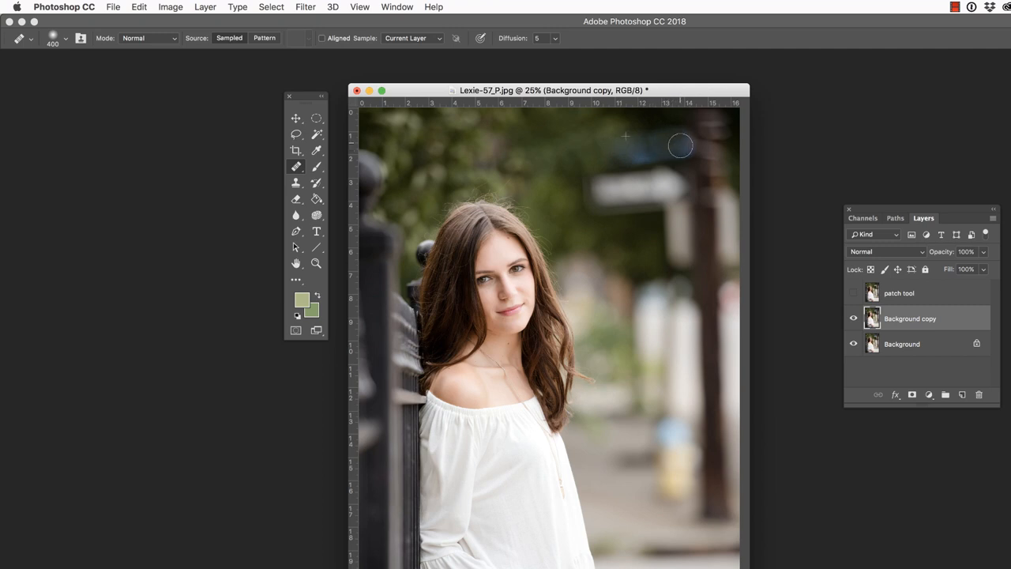
pyautogui.moveTo(636, 154)
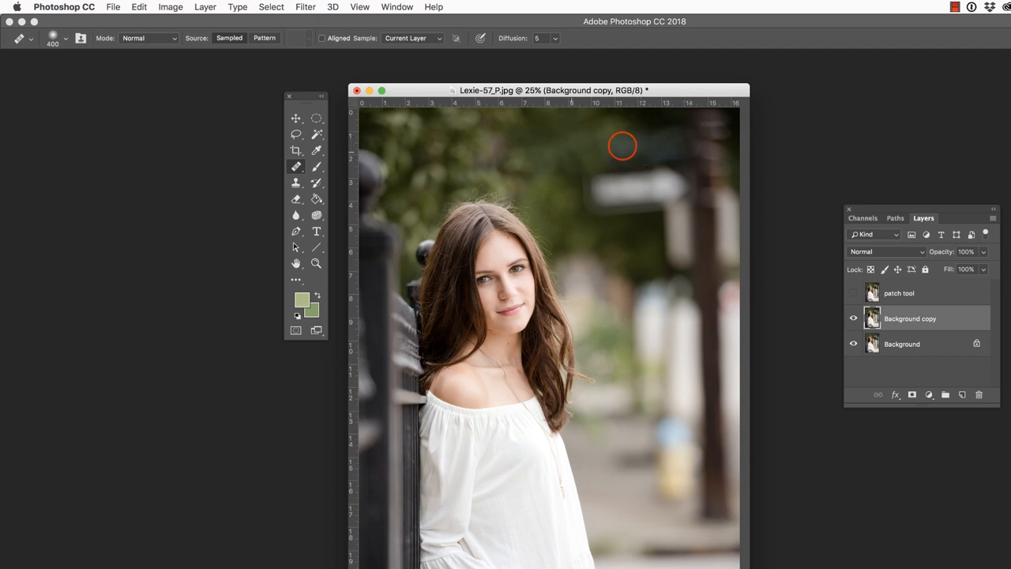
pyautogui.moveTo(645, 162)
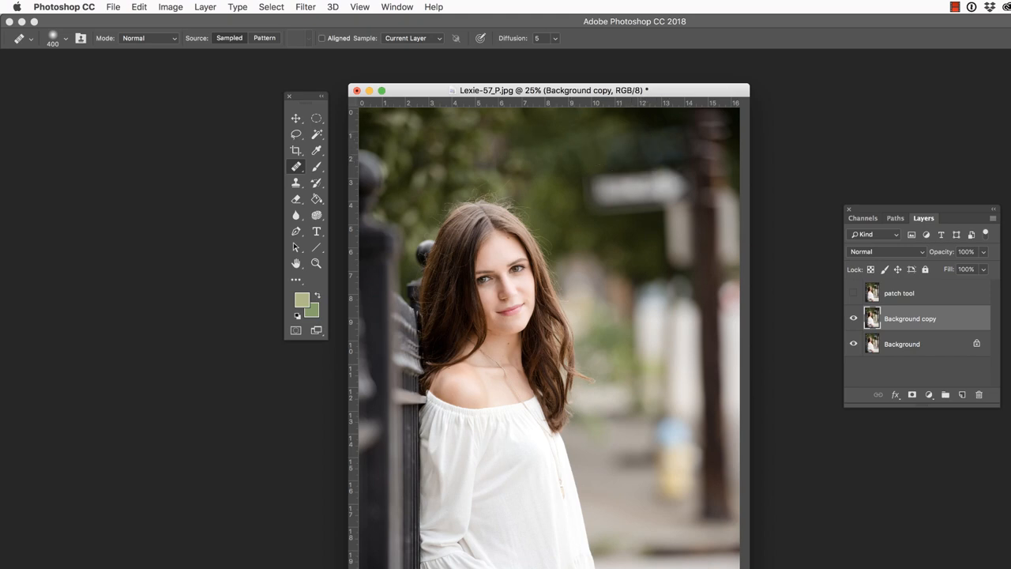
pyautogui.click(852, 318)
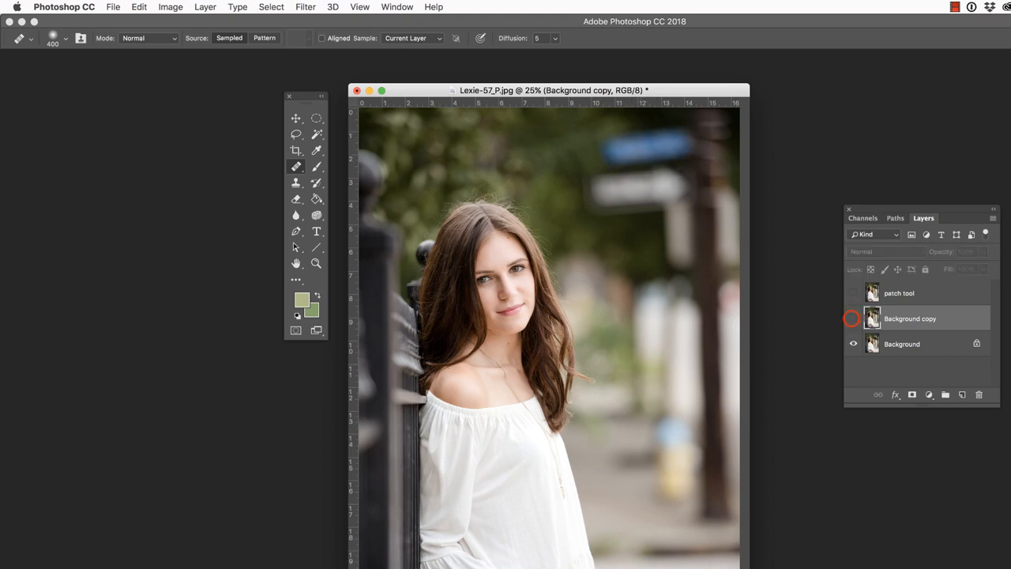